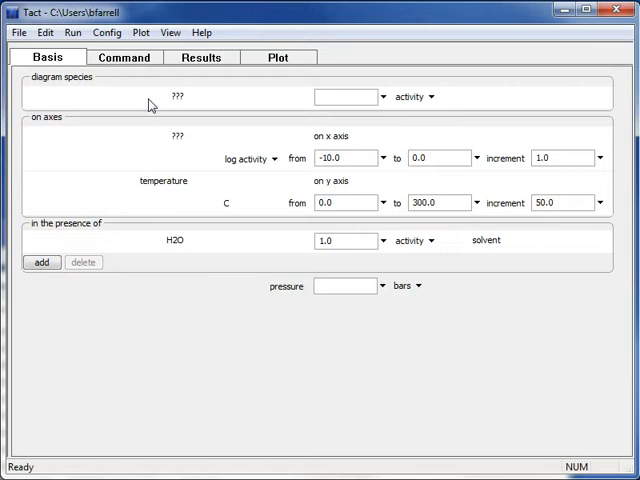
- Choose SiO2(aq) from the diagram species dropdown on the Basis tab
click(185, 97)
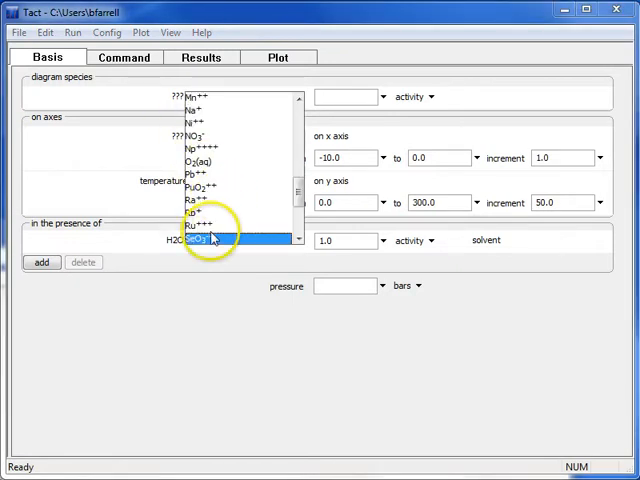
click(210, 240)
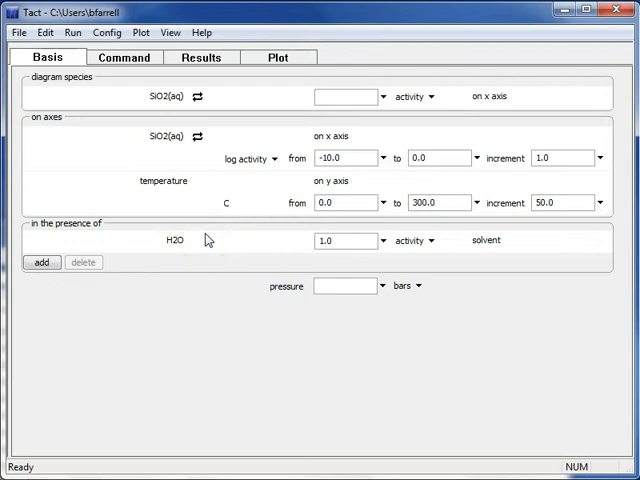
- Enter -5 as the starting log activity of the x-axis range
triple_click(340, 158)
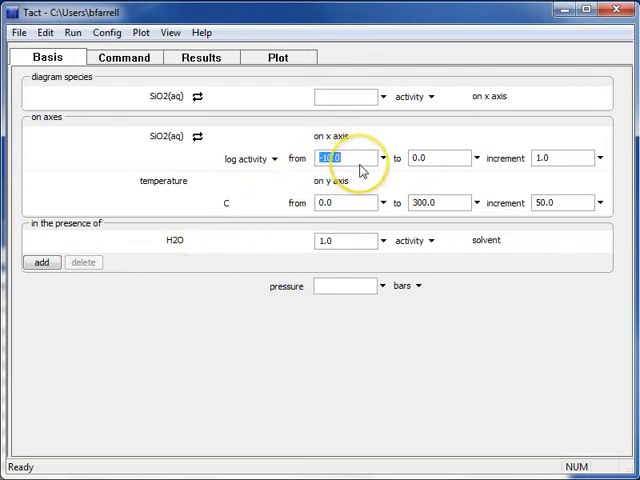
text(-5)
click(441, 158)
text(-1)
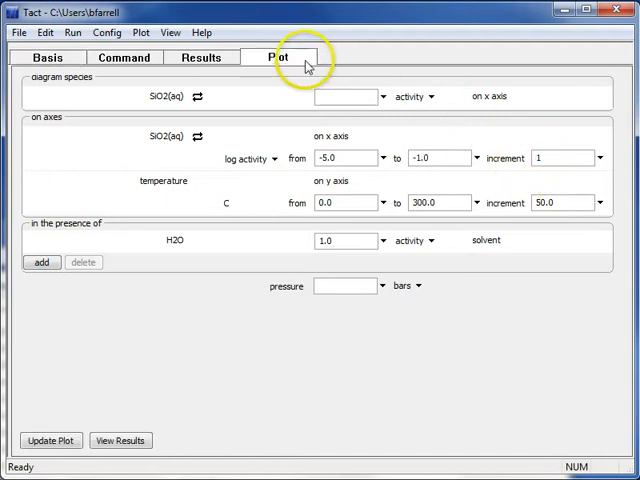
- Display the plot of temperature versus log a SiO2(aq)
click(50, 440)
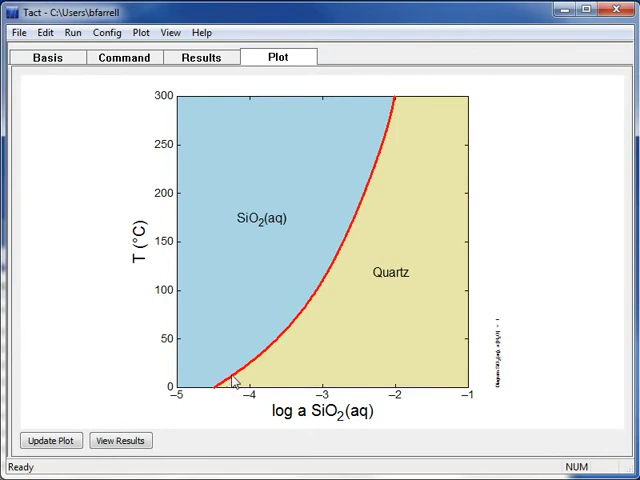
- Suppress Quartz via Config > Suppress and redraw the diagram
click(93, 32)
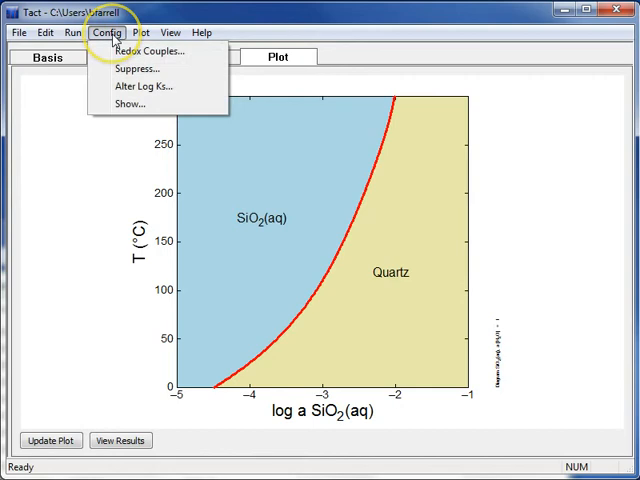
click(128, 69)
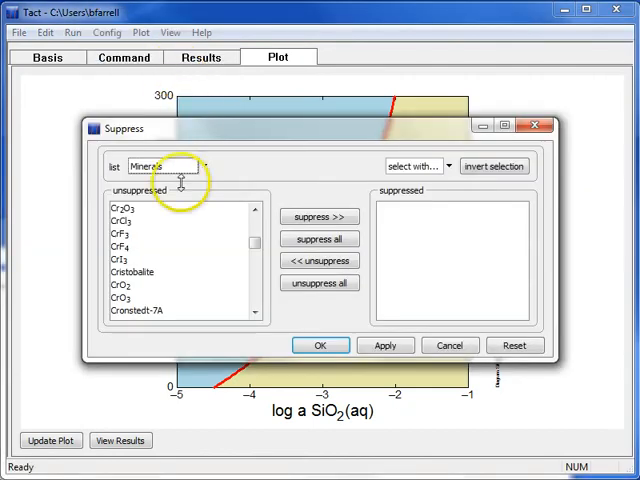
click(130, 246)
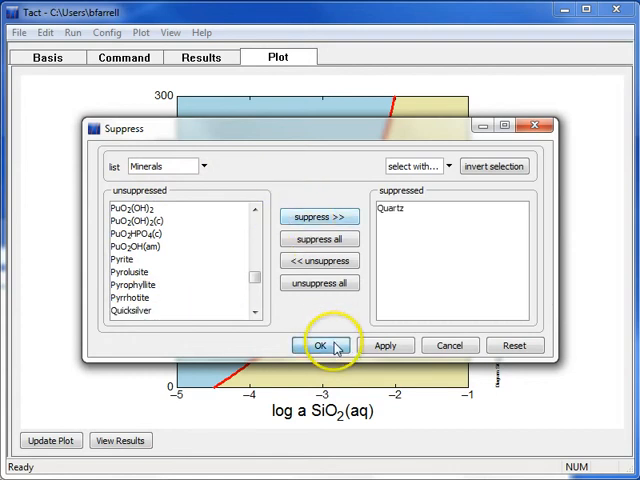
click(319, 345)
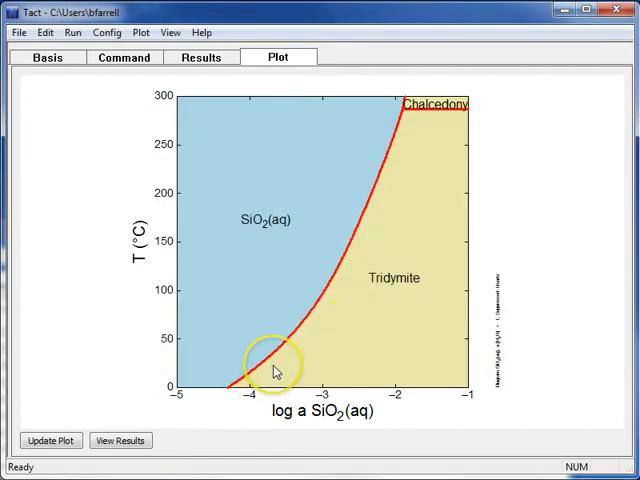
- Suppress Tridymite via Config > Suppress
click(107, 32)
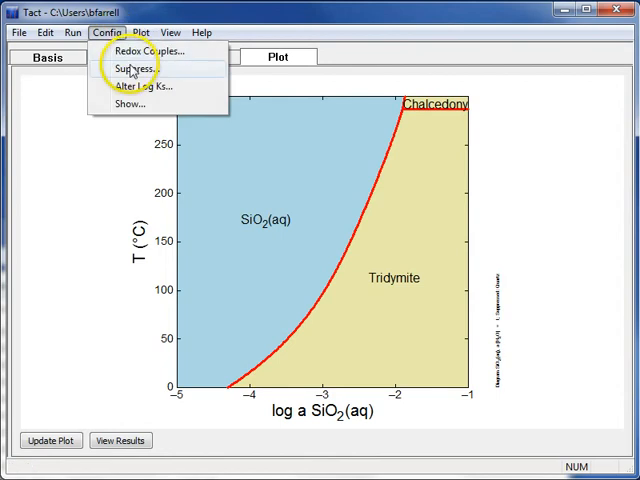
click(128, 68)
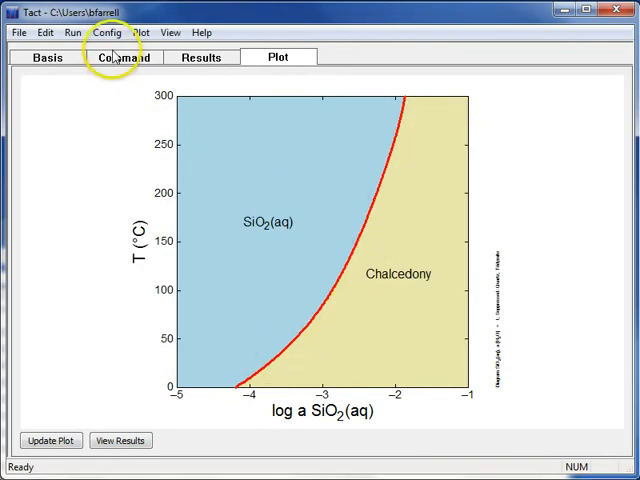
- Suppress Chalcedony and Cristobalite, then redraw the diagram
click(110, 32)
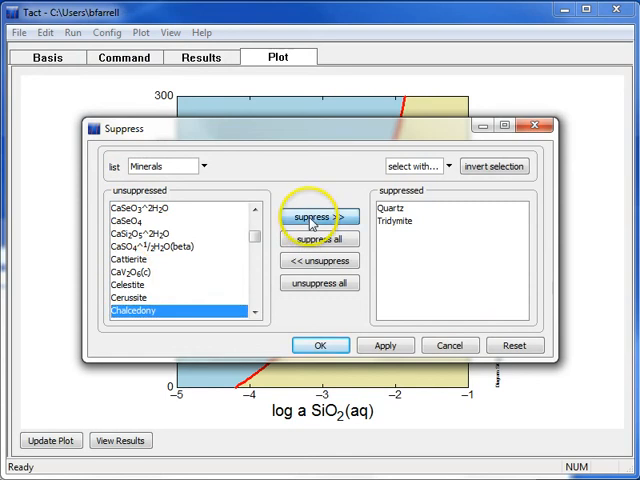
click(320, 345)
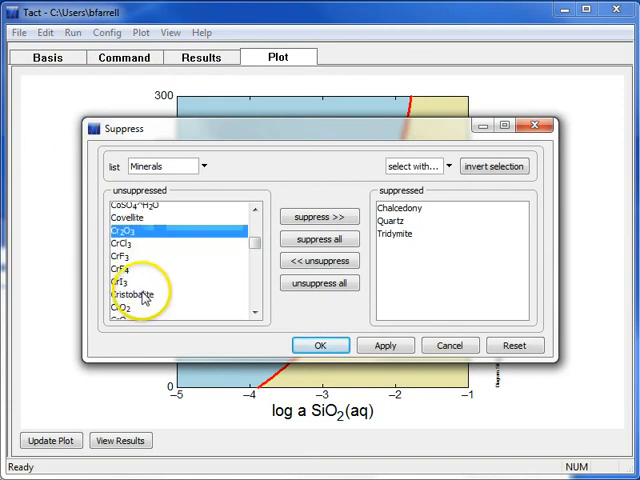
click(319, 217)
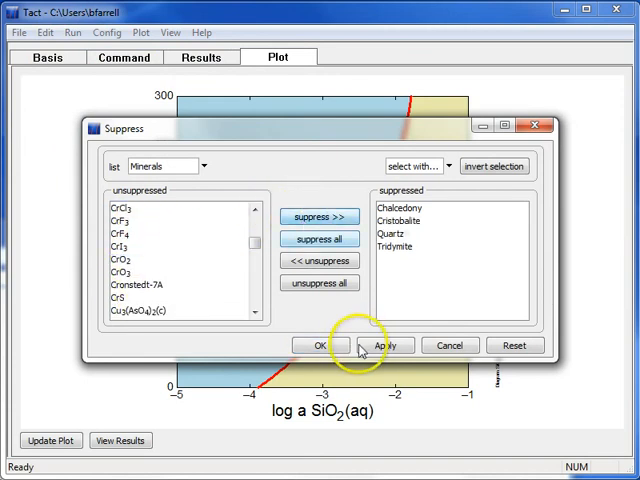
click(319, 345)
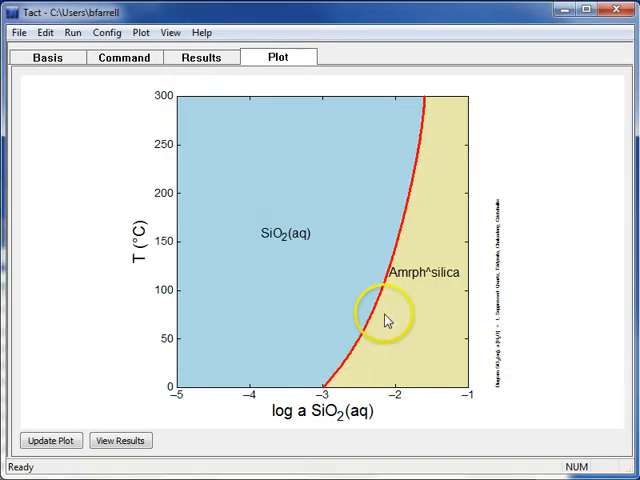